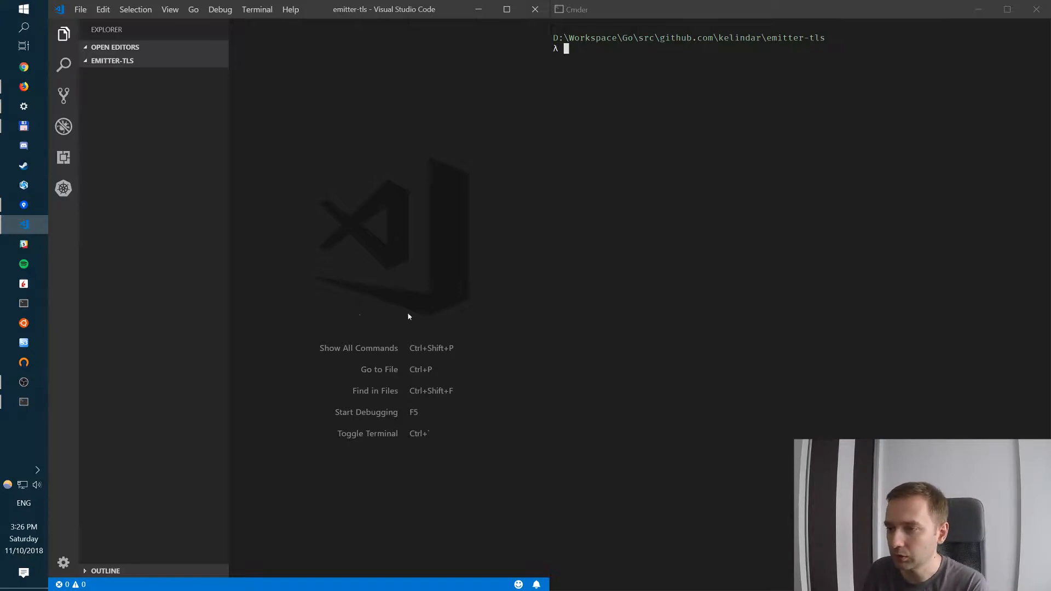
Step: Generate a self-signed localhost cert.pem and RSA-2048 key.pem with openssl req -x509 for 365 days
type("emitter.exe --config emitter.conf")
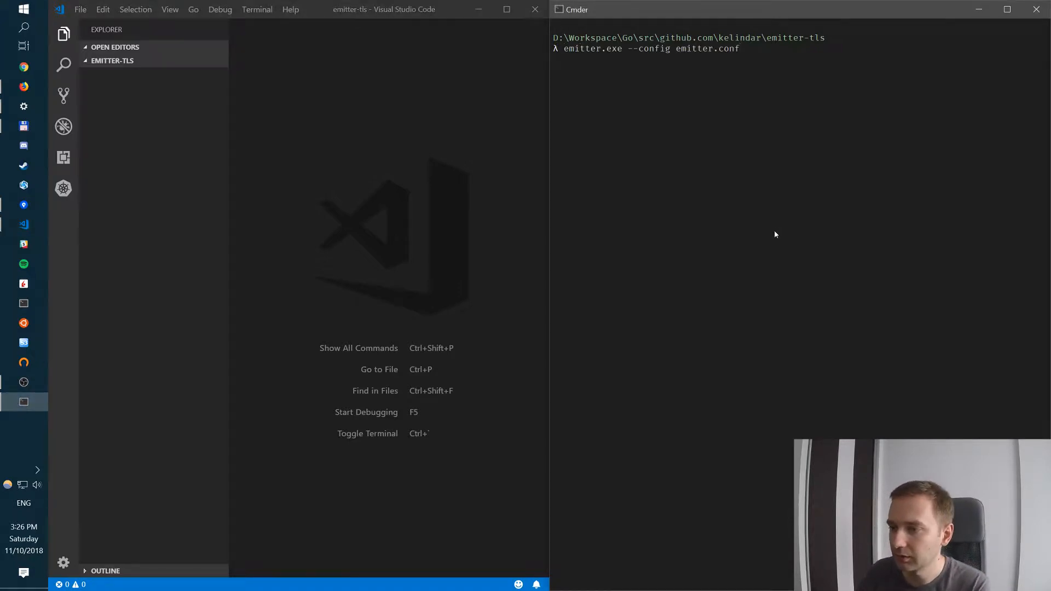
type("openssl req -x509 -sha256 -nodes -newkey rsa:2048 -subj '/CN=localhost' -keyout key.pem -out cert.pem -days 365")
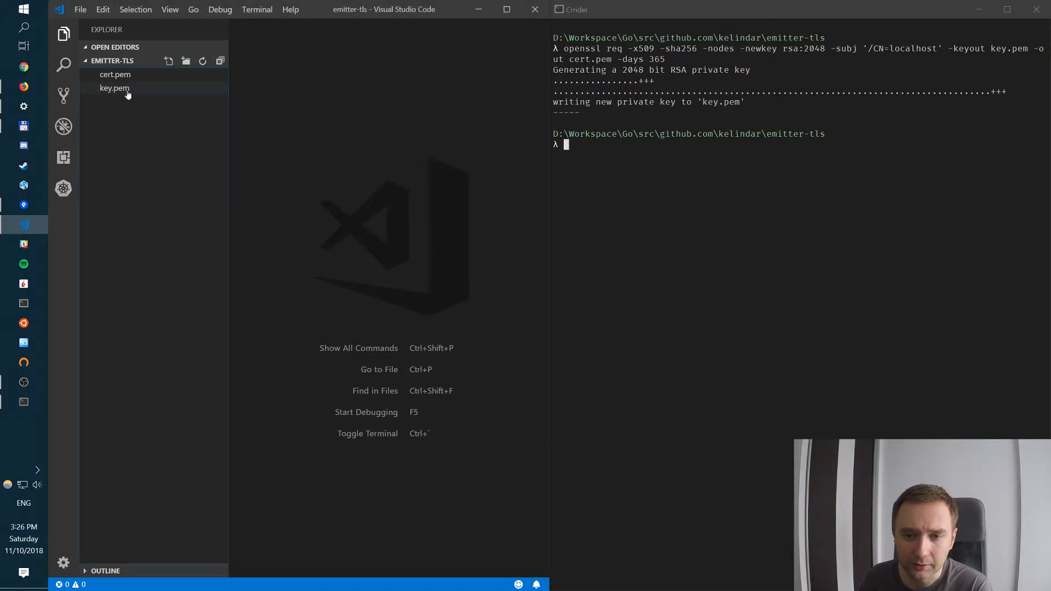
Step: View key.pem and cert.pem in the editor, then clear the Cmder screen
left_click(115, 88)
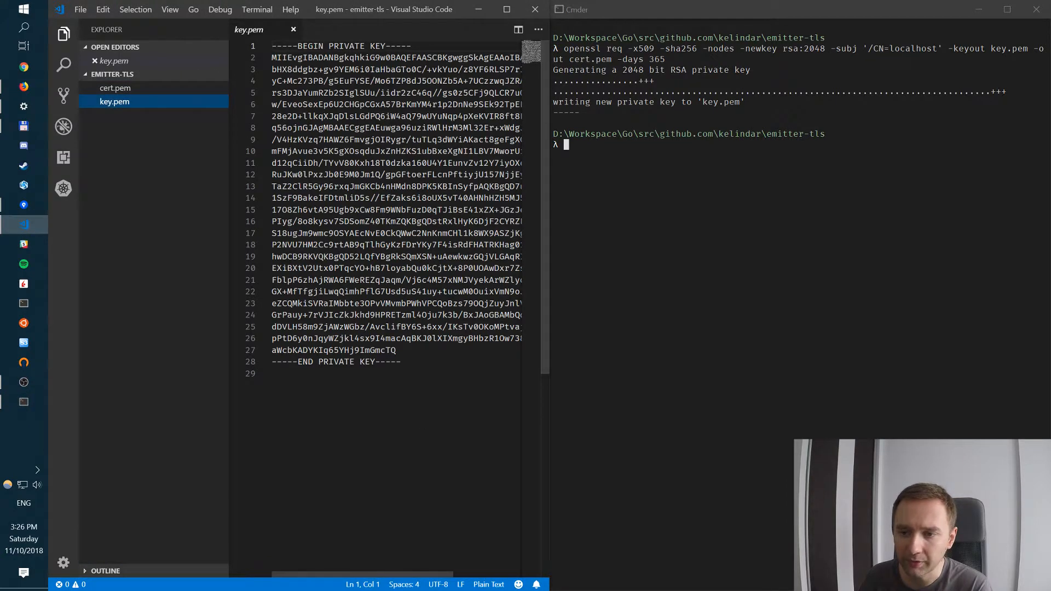
left_click(115, 88)
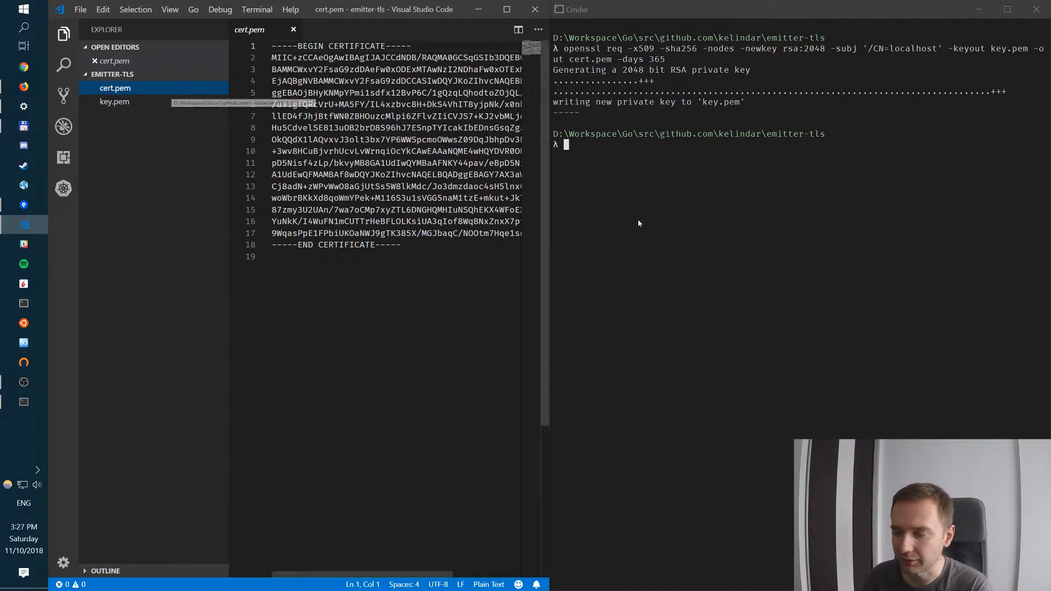
type("cls")
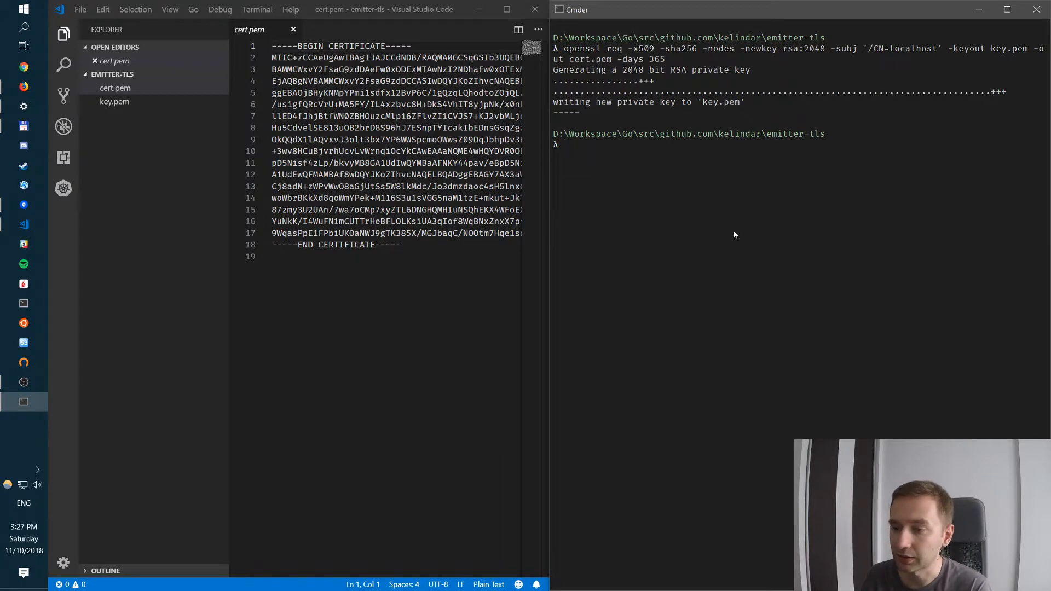
Step: Run emitter, then emitter --config emitter.conf, to generate a new license and secret key
type("emitter")
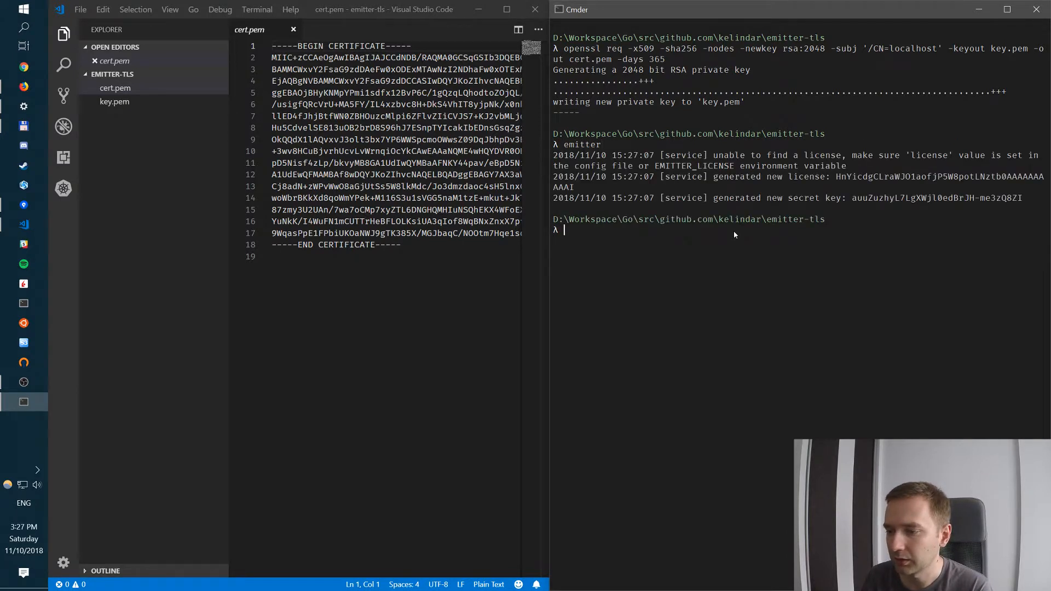
mouse_move(837, 181)
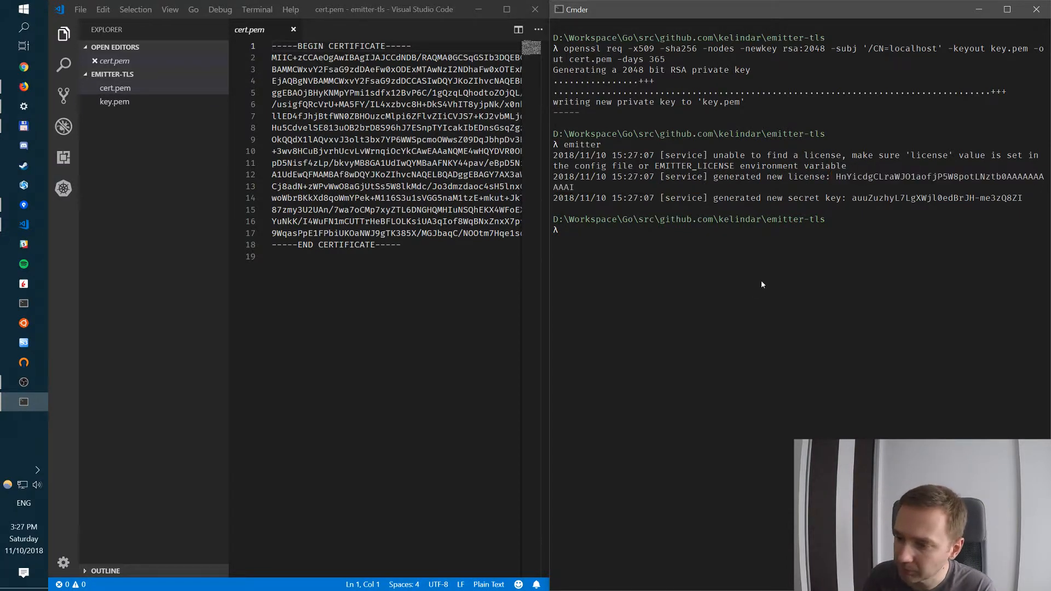
type("emitter")
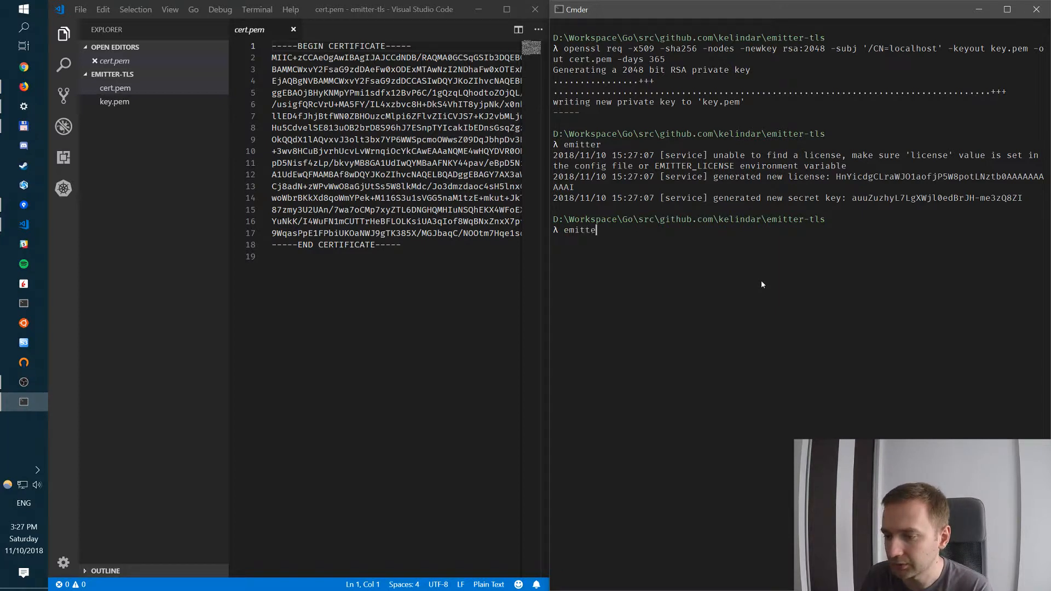
type("--config")
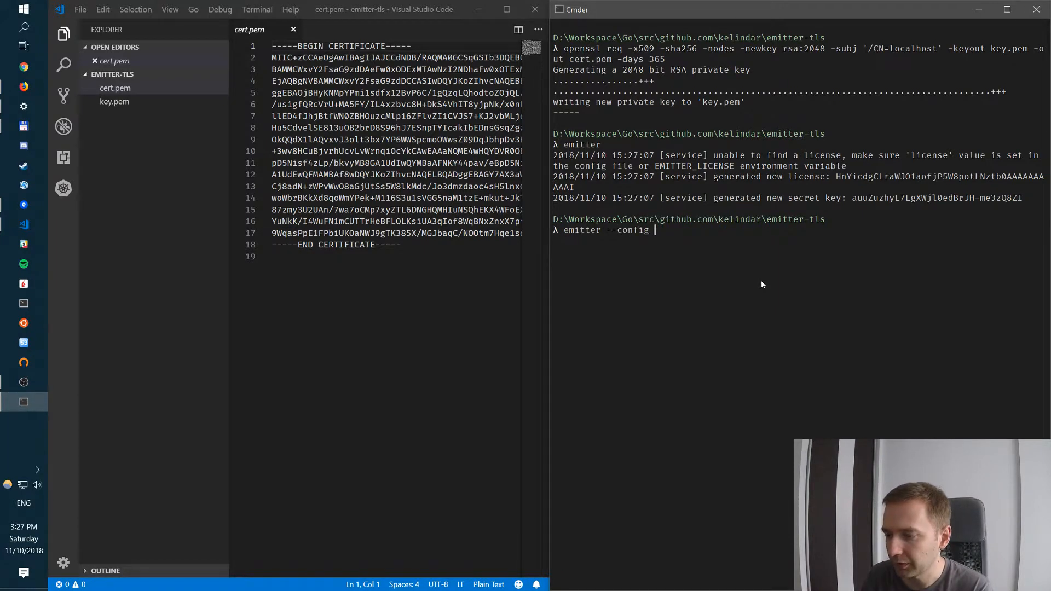
type("emitter.conf")
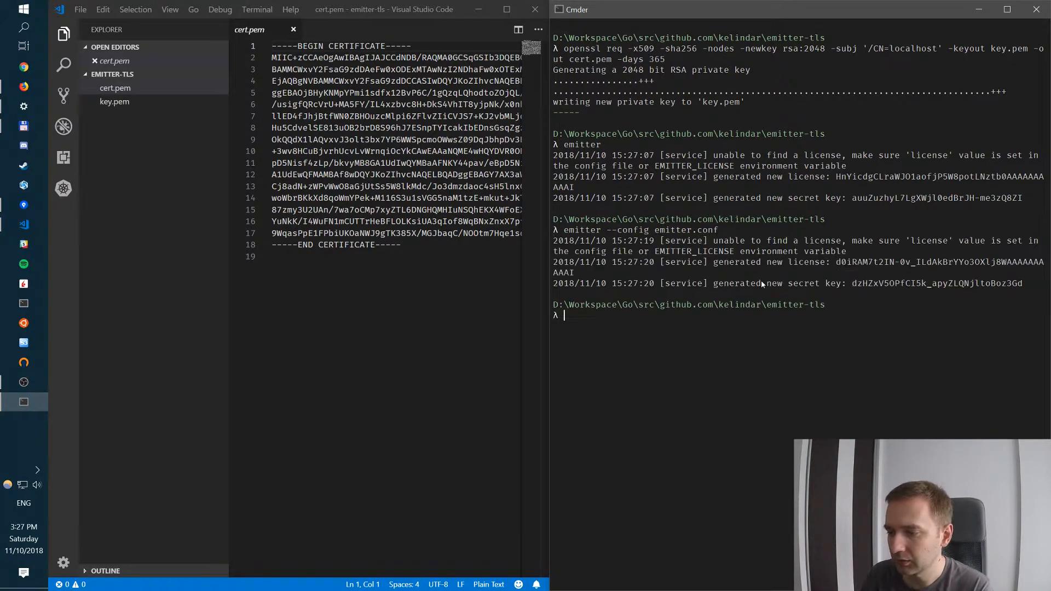
left_click(122, 100)
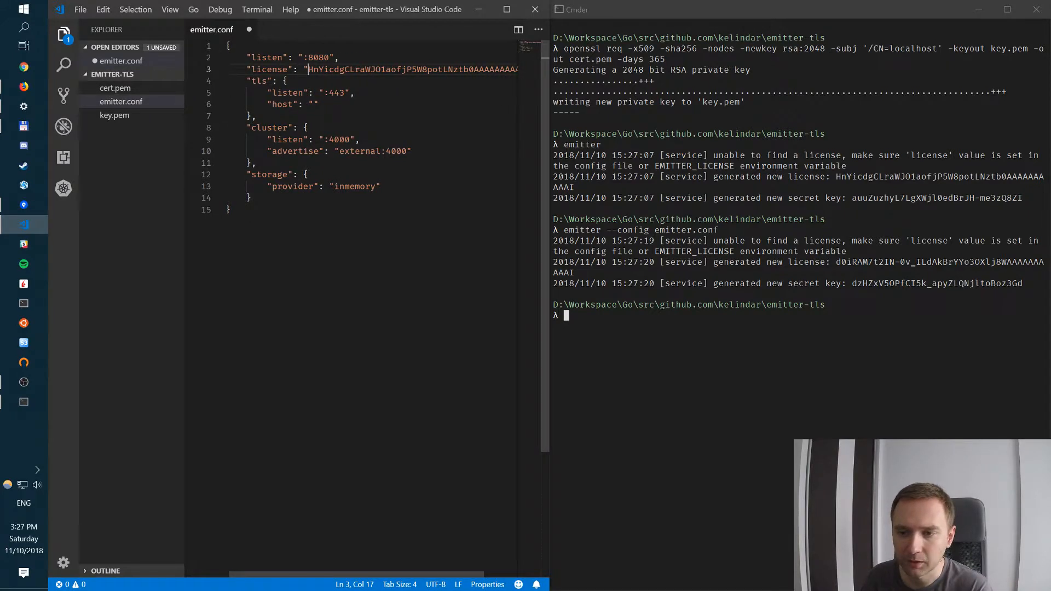
Step: Paste the generated license into emitter.conf and check key.pem's contents
left_click(312, 104)
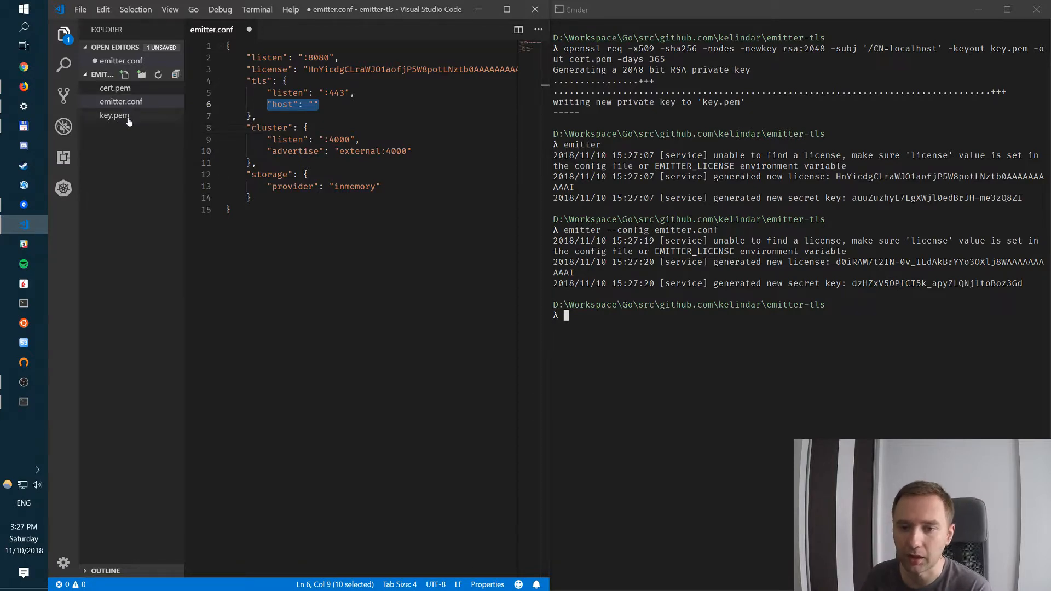
left_click(113, 115)
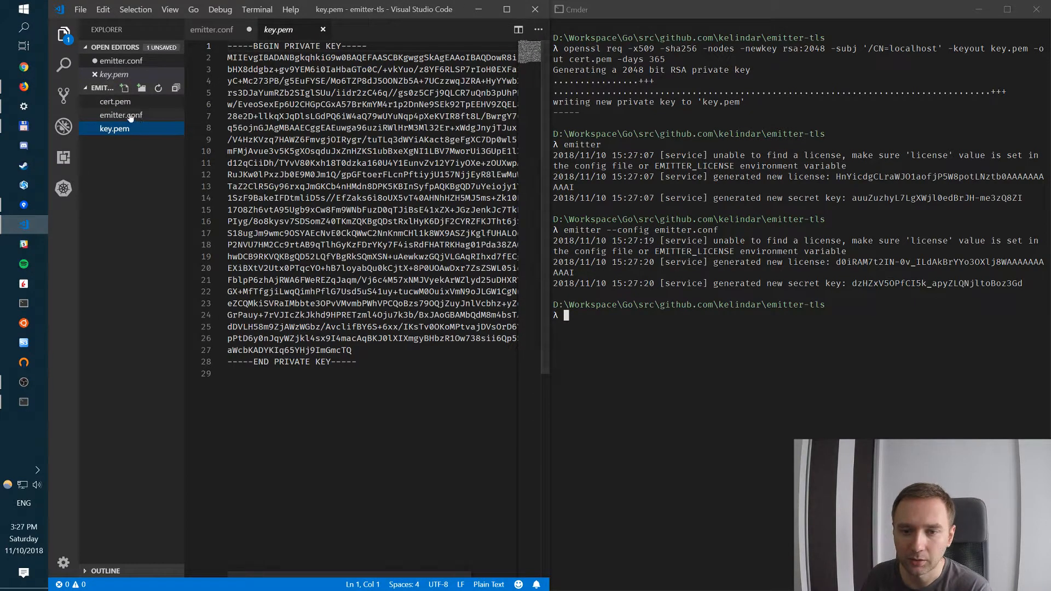
left_click(114, 101)
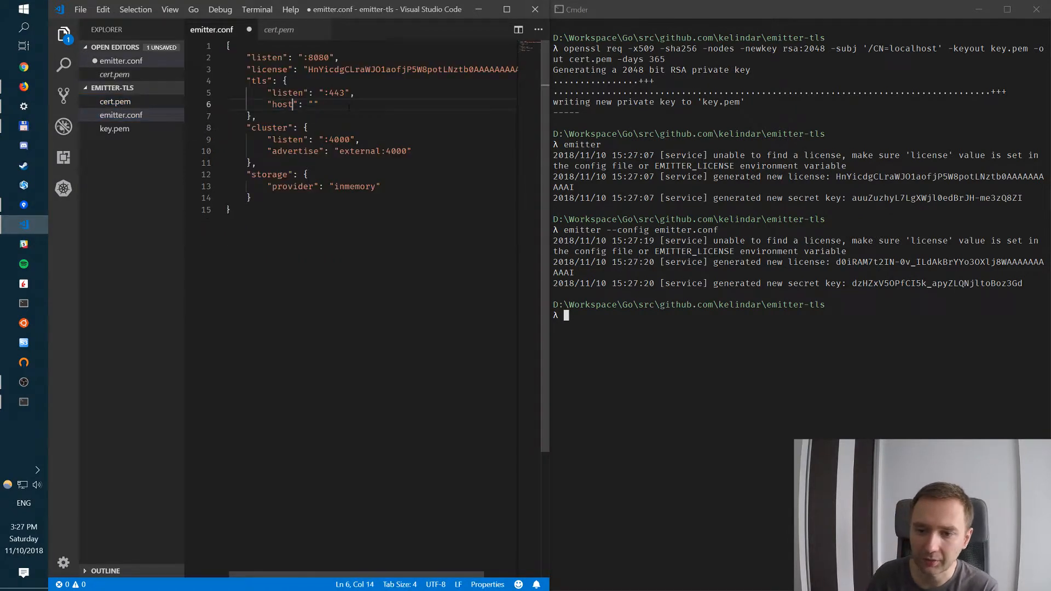
Step: Set the tls block to "certificate": "cert.pem", "private": "key.pem" and save
type("cert")
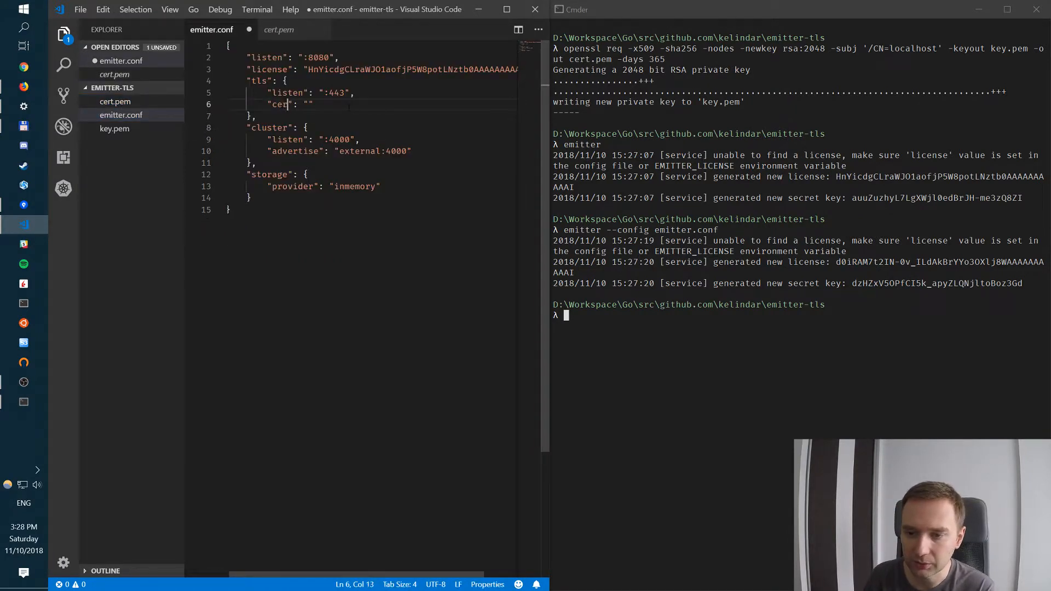
type("ificate")
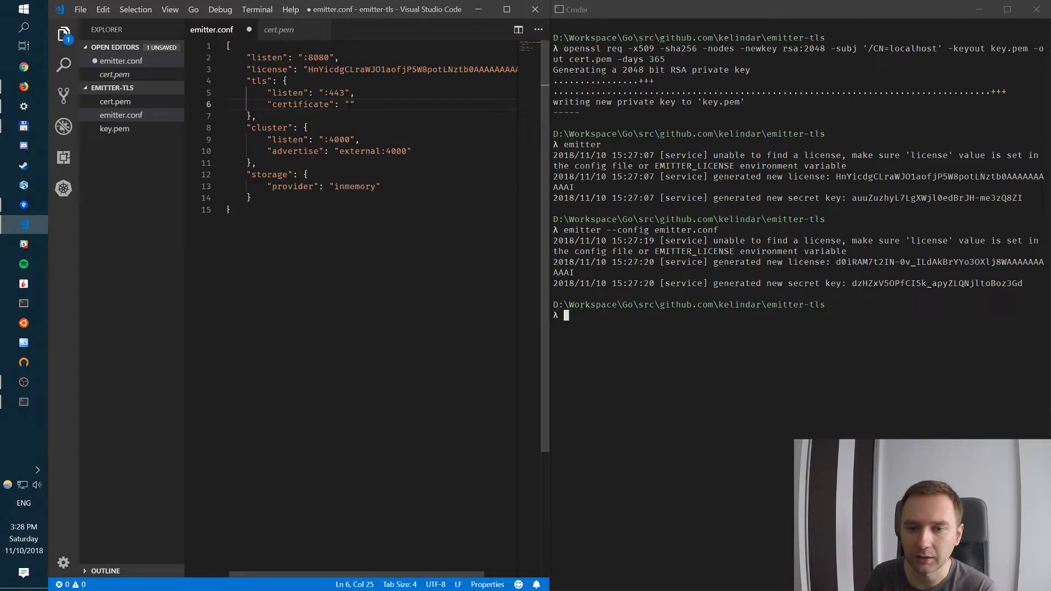
type("cert.pem")
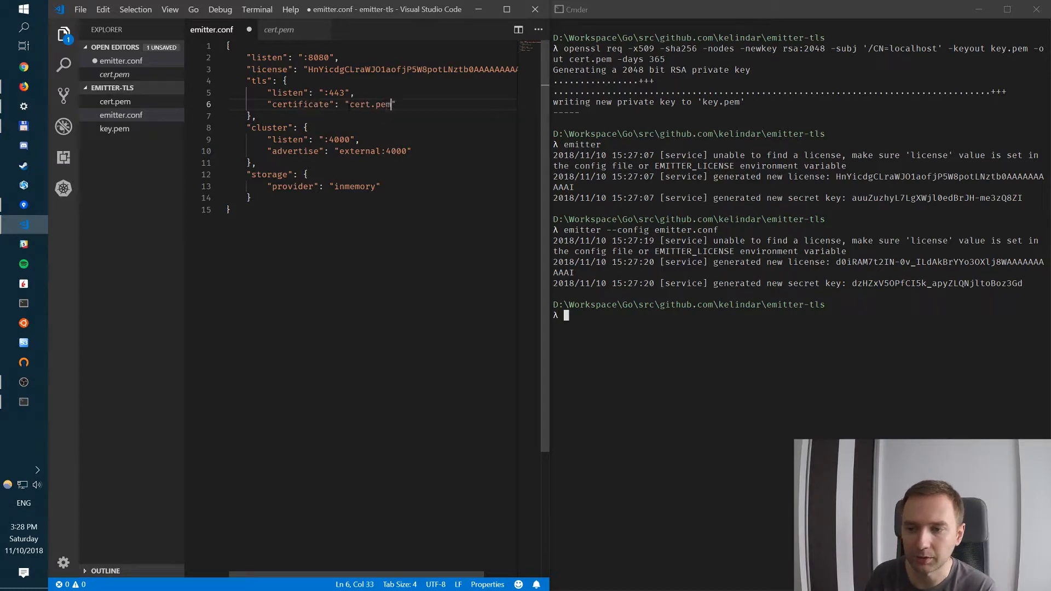
type(",")
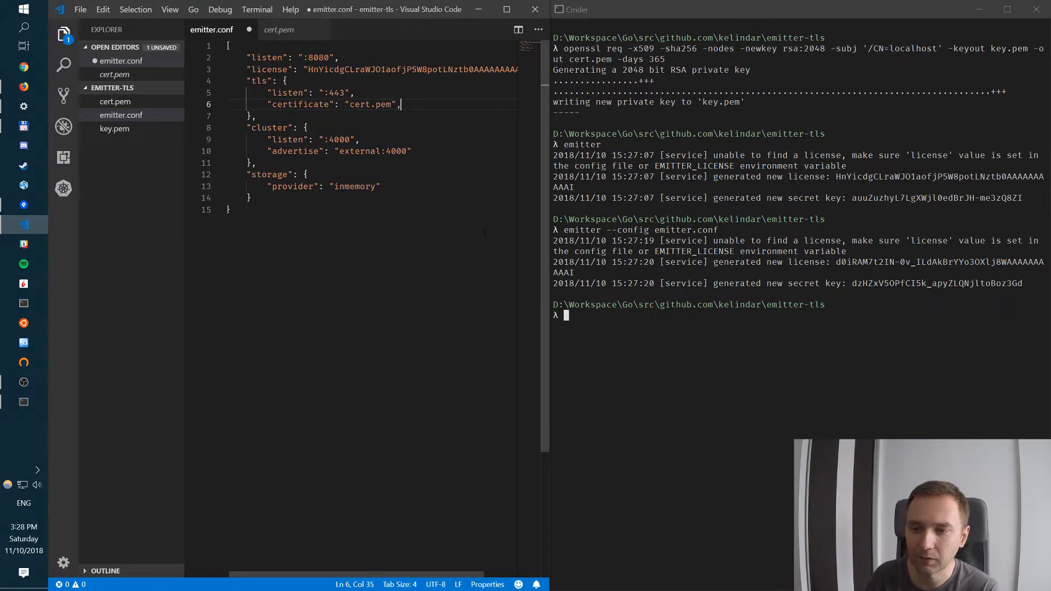
type("\"pa")
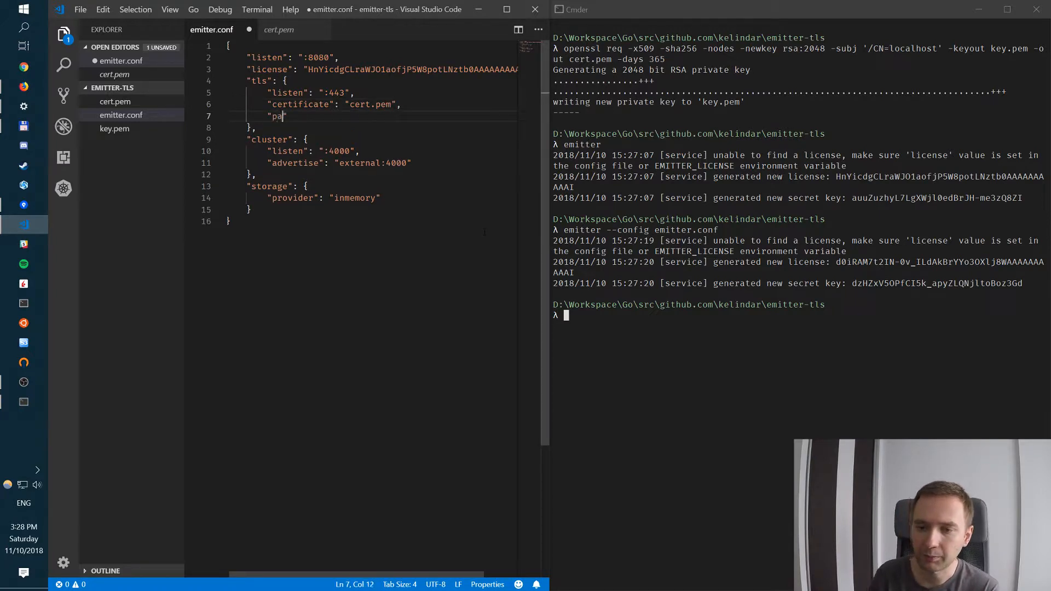
type("rivate\":")
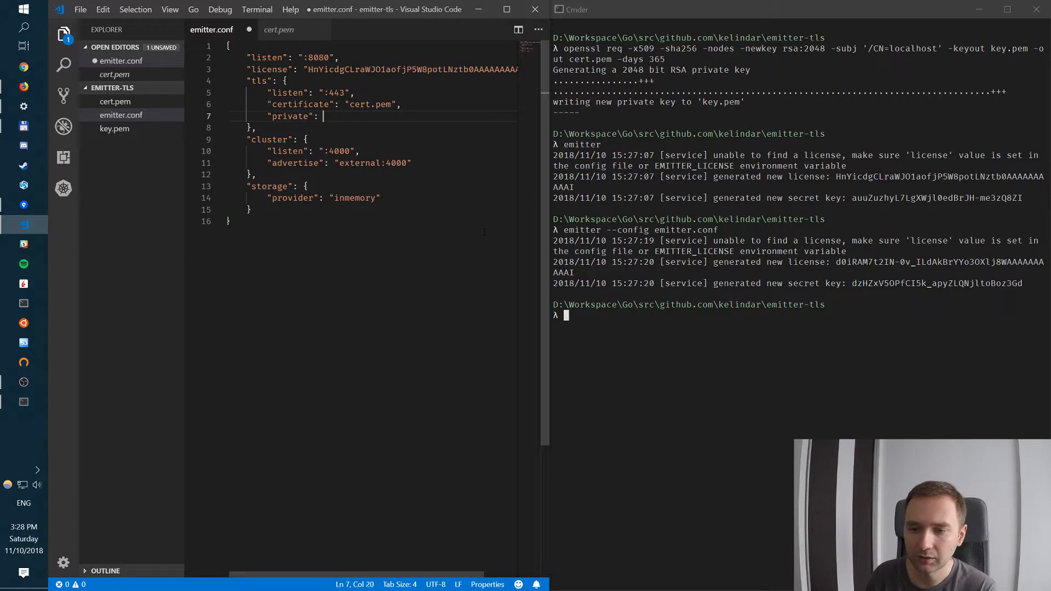
type("\"key.")
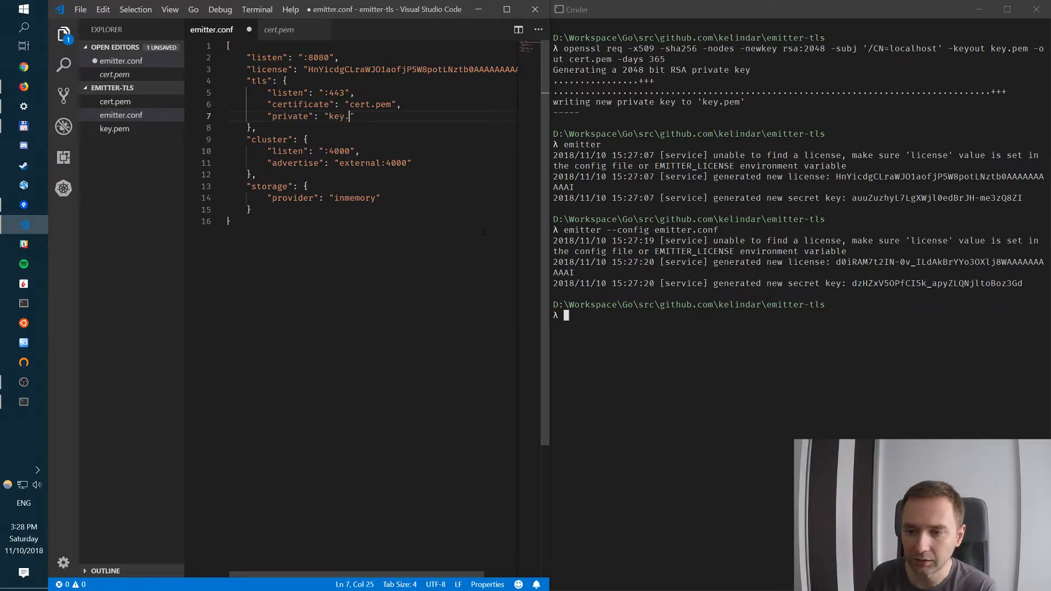
type("pem")
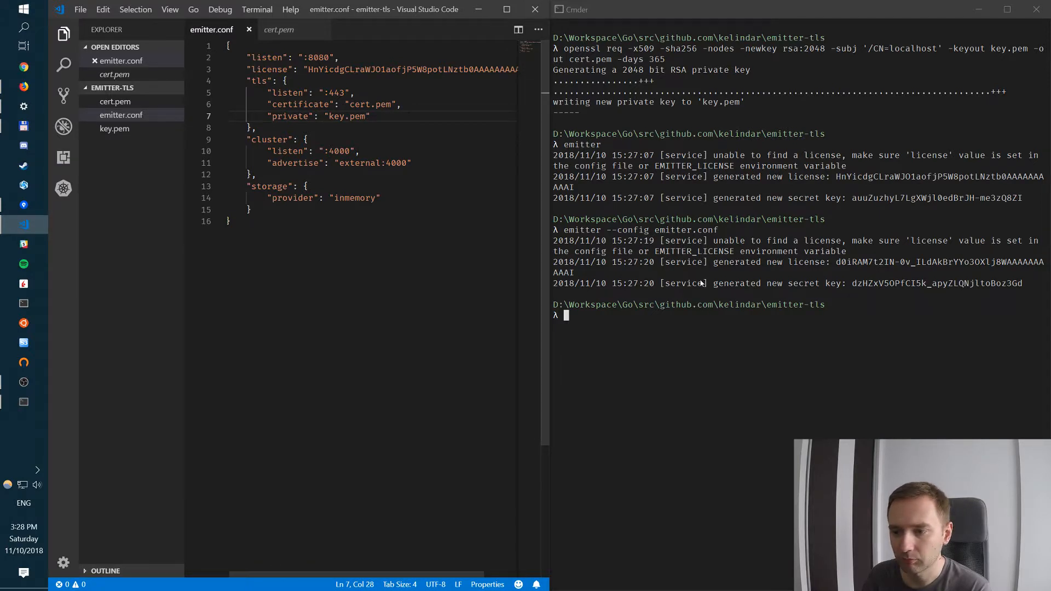
Step: Start Emitter with emitter.conf so it listens on 8080 and with TLS on 443
type("emitter --config emitter.conf")
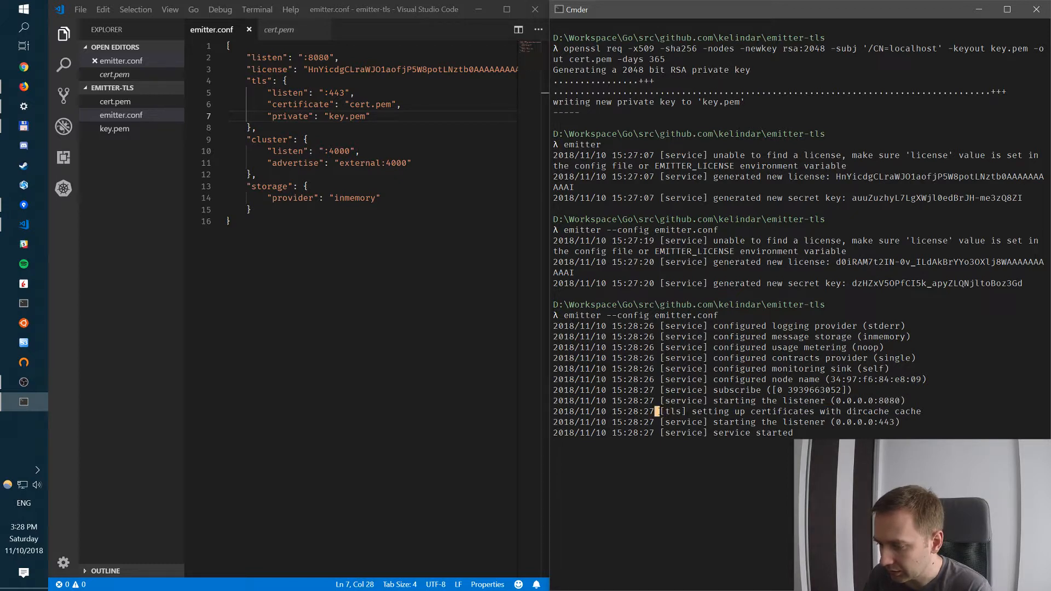
left_click_drag(659, 410, 920, 411)
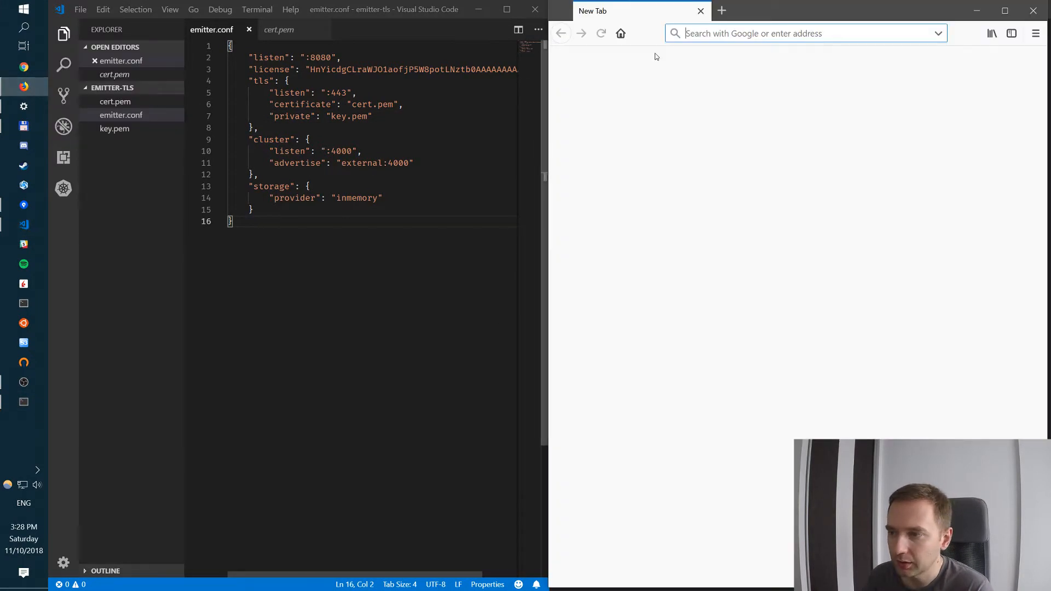
type("htp")
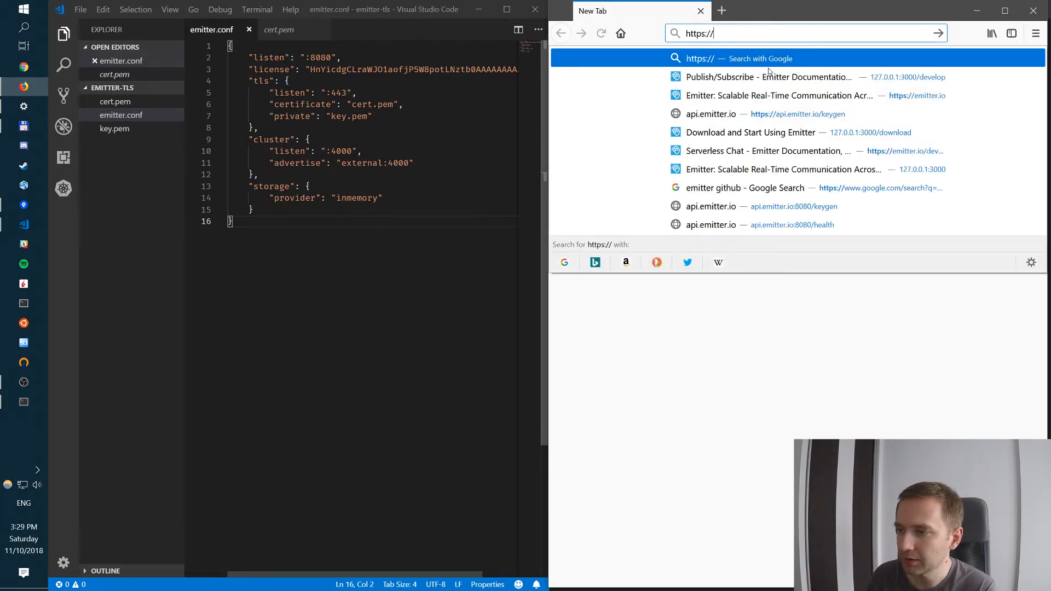
type("127.0.0.1:")
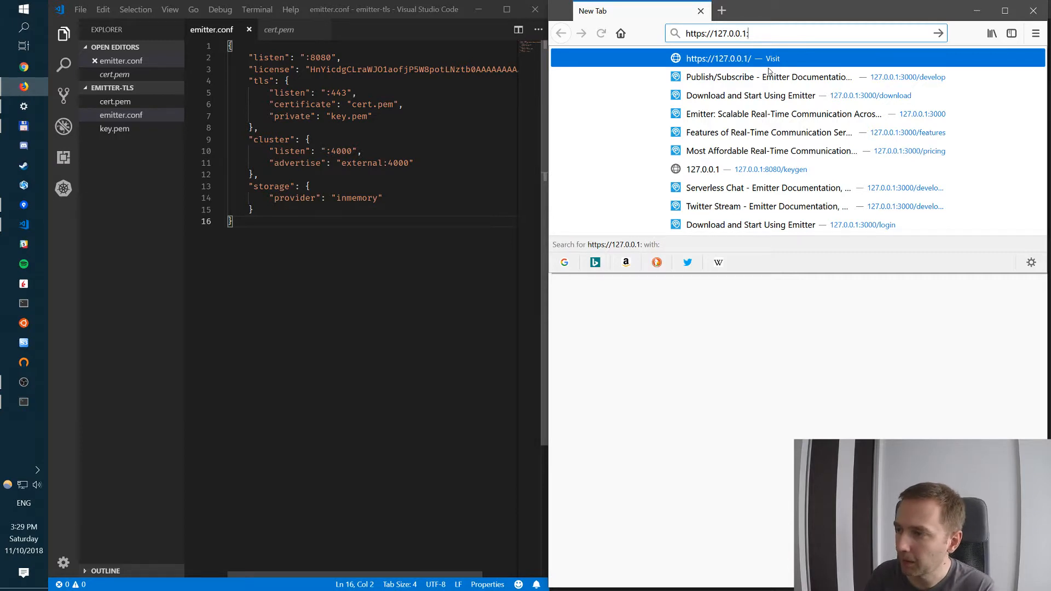
type("443/")
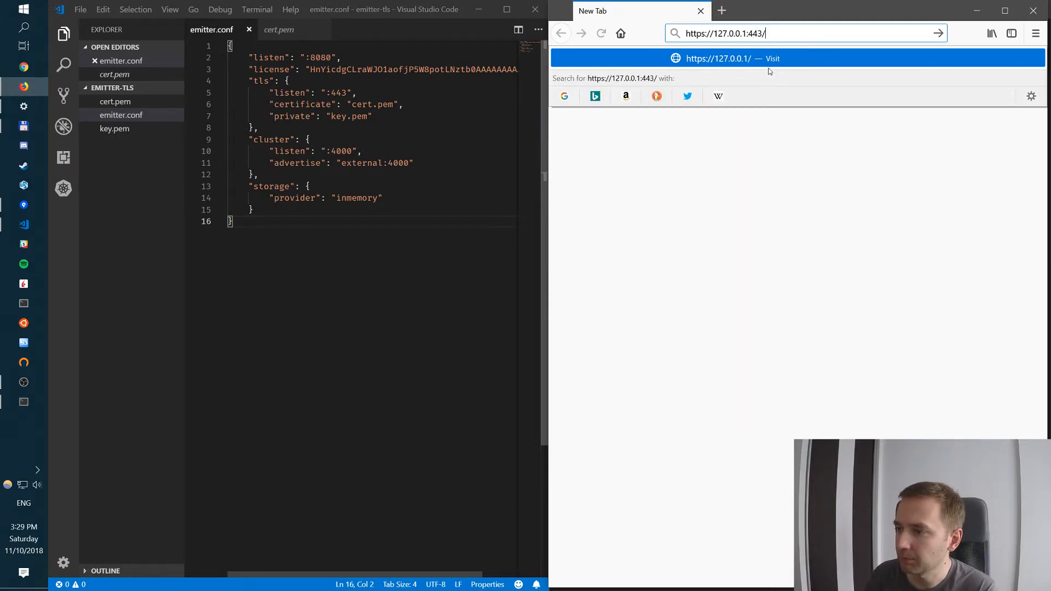
type("keyb")
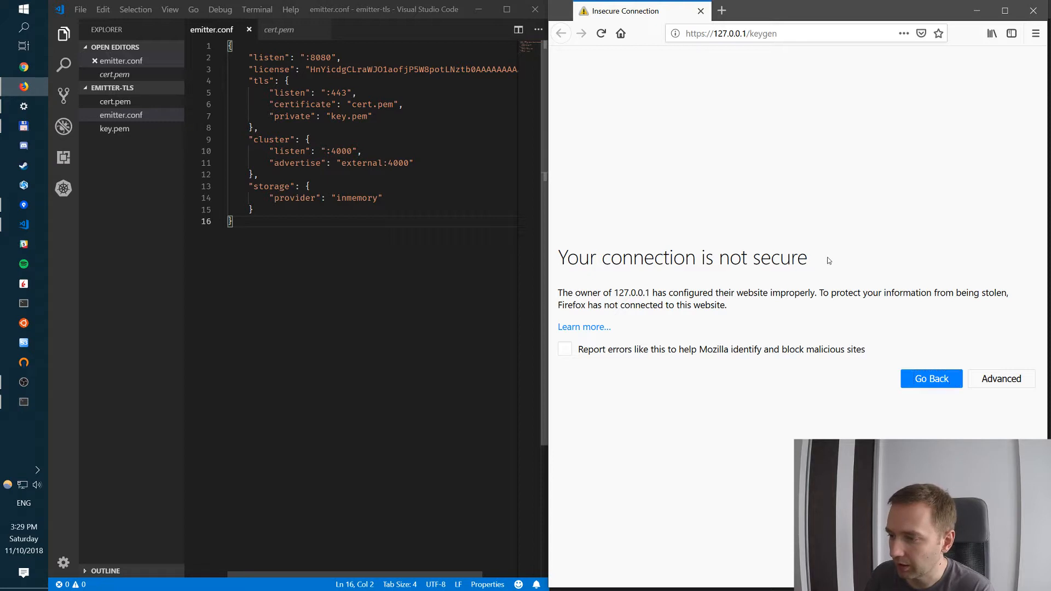
Step: Add a permanent security exception for the self-signed certificate so the Key Generation page loads
left_click_drag(579, 258, 808, 257)
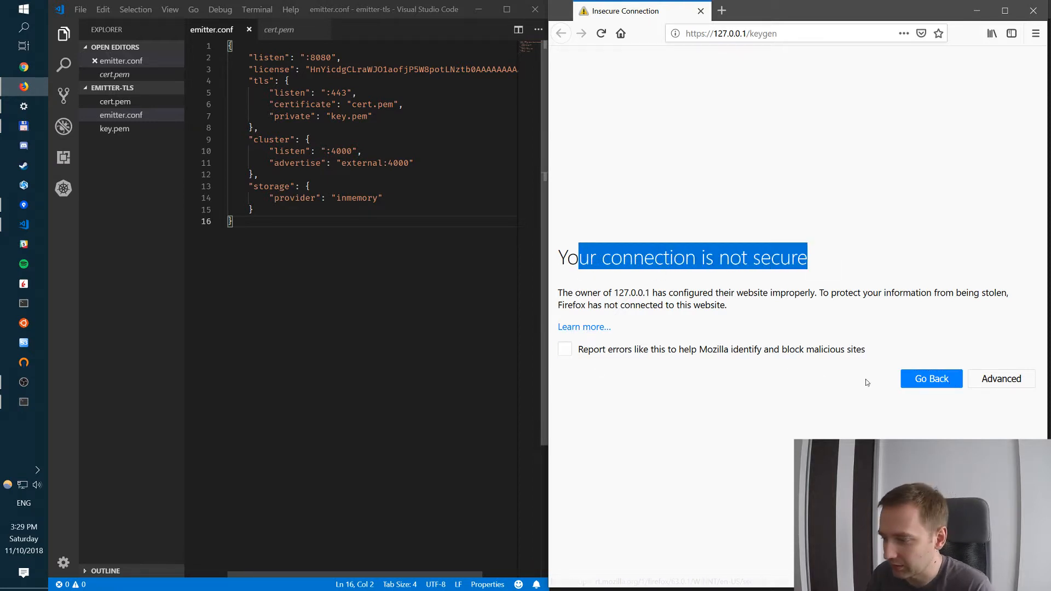
left_click(1002, 379)
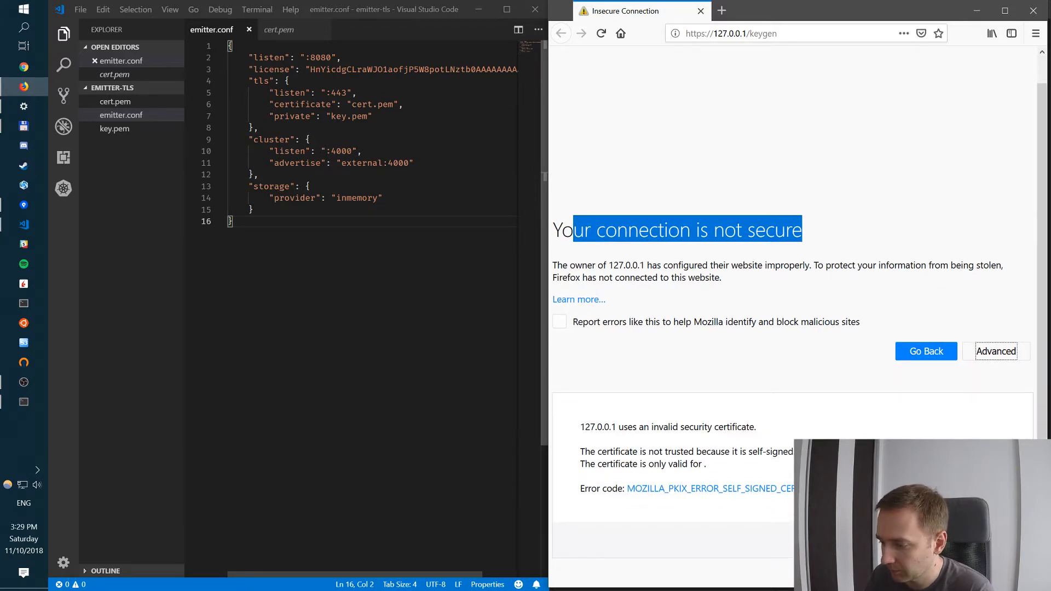
left_click(996, 351)
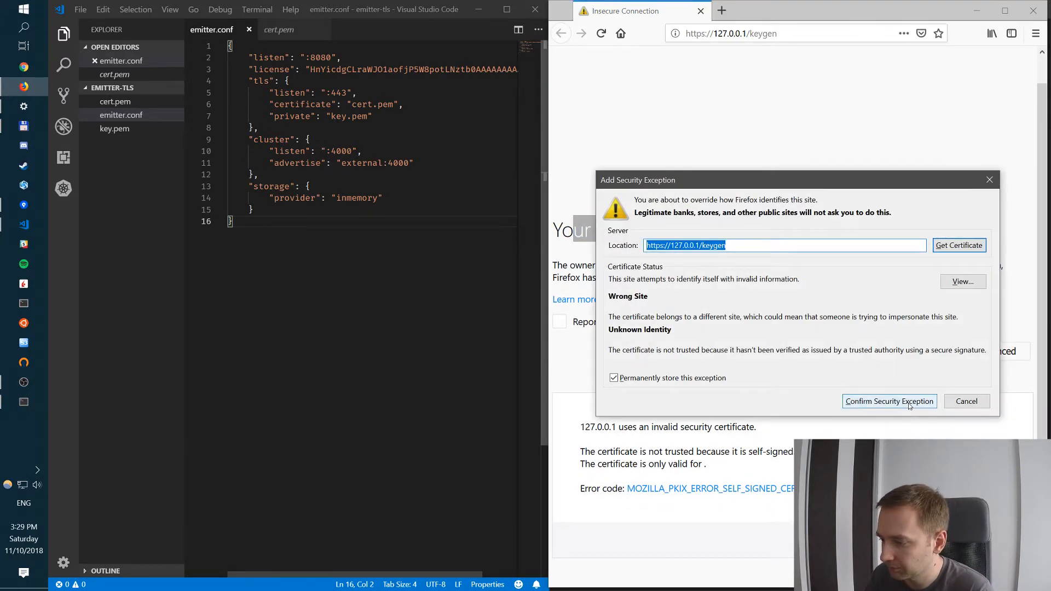
left_click(889, 401)
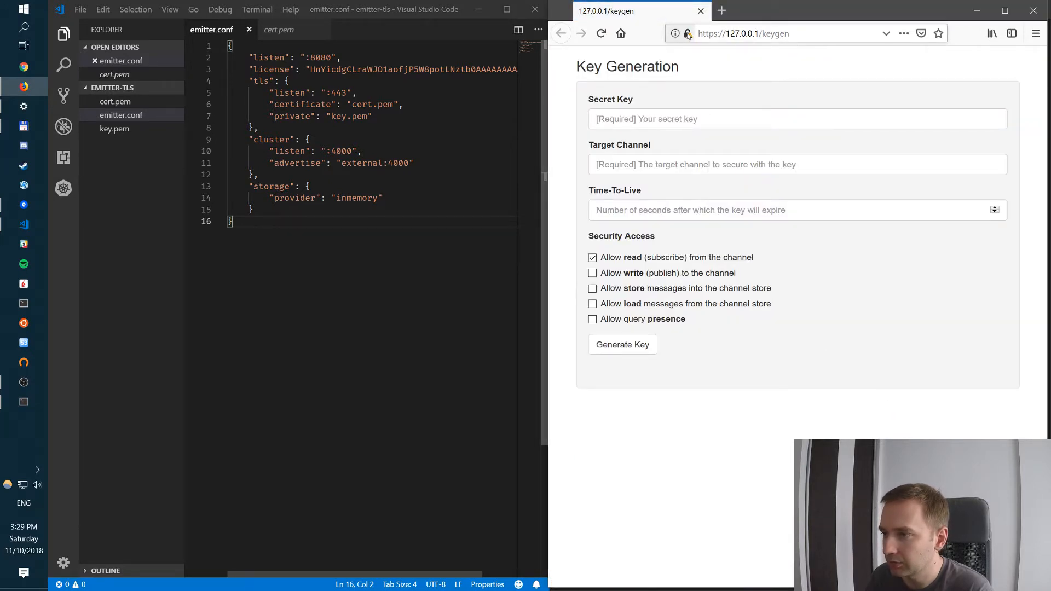
left_click(688, 34)
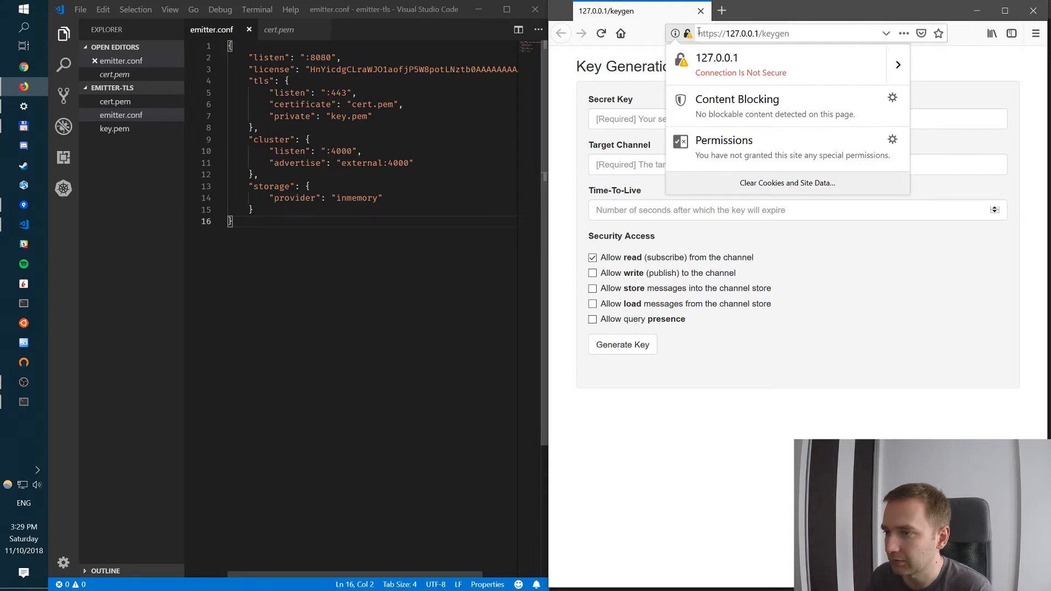
left_click(771, 33)
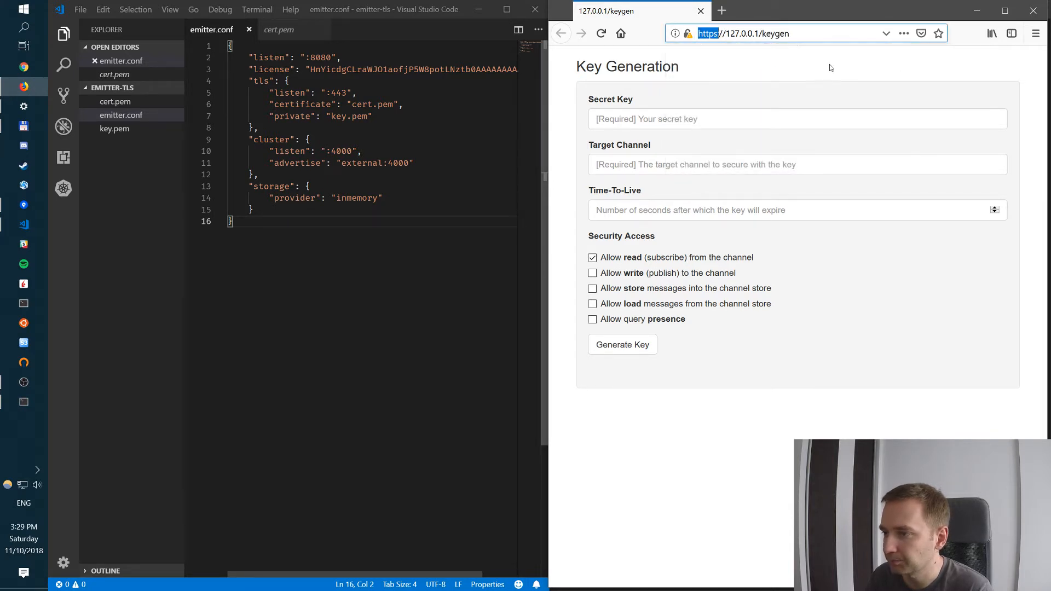